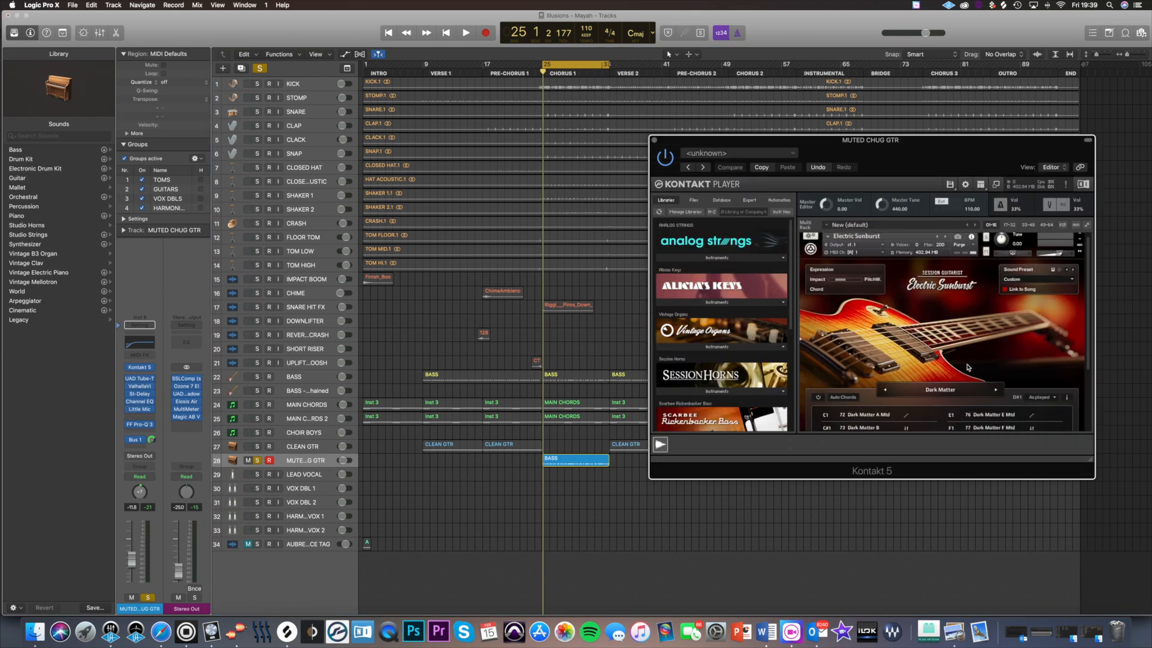
# - Start playback and insert Pro-Q 3 on the muted chug guitar with a narrow upper-mid notch
pyautogui.click(248, 83)
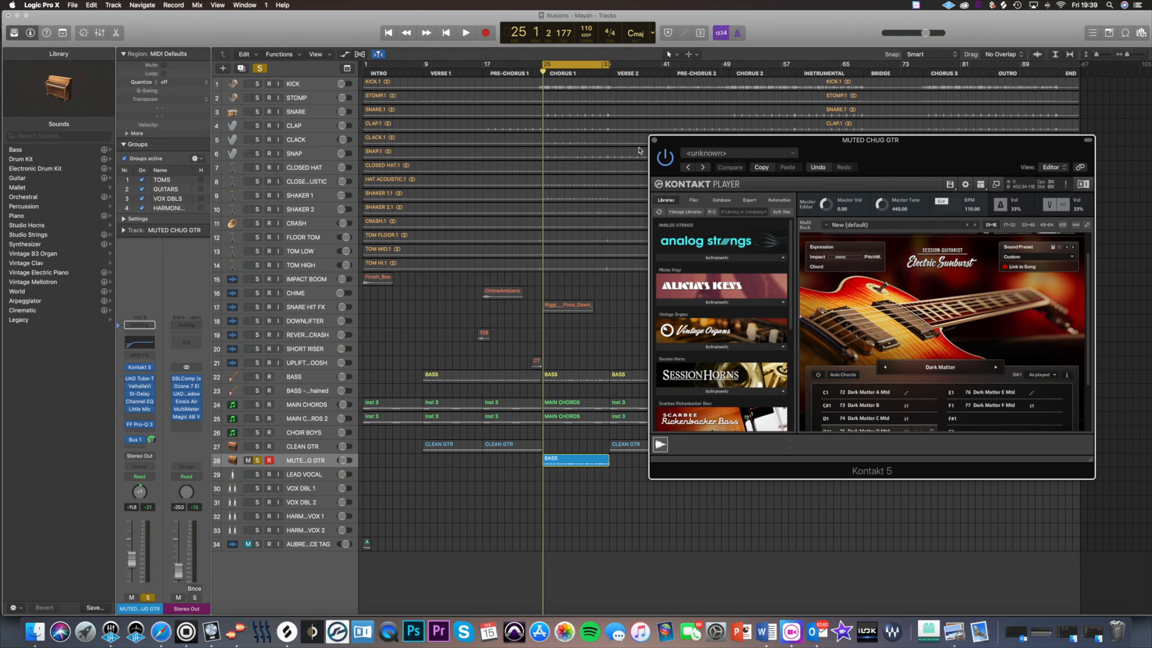
pyautogui.click(139, 425)
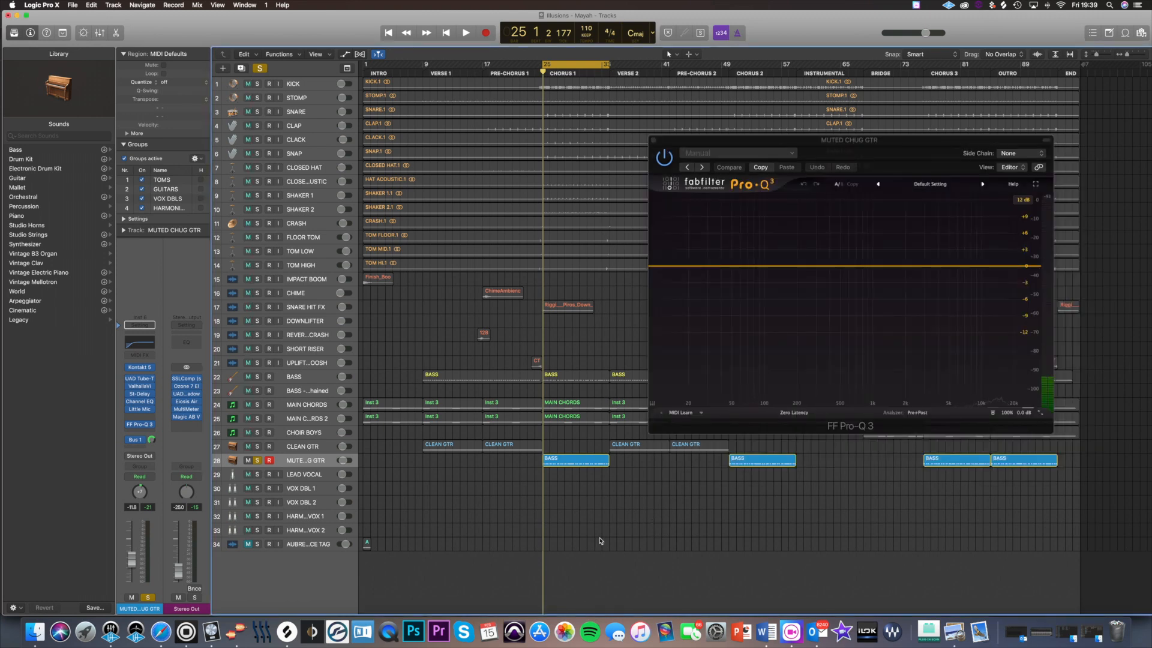
pyautogui.moveTo(759, 422)
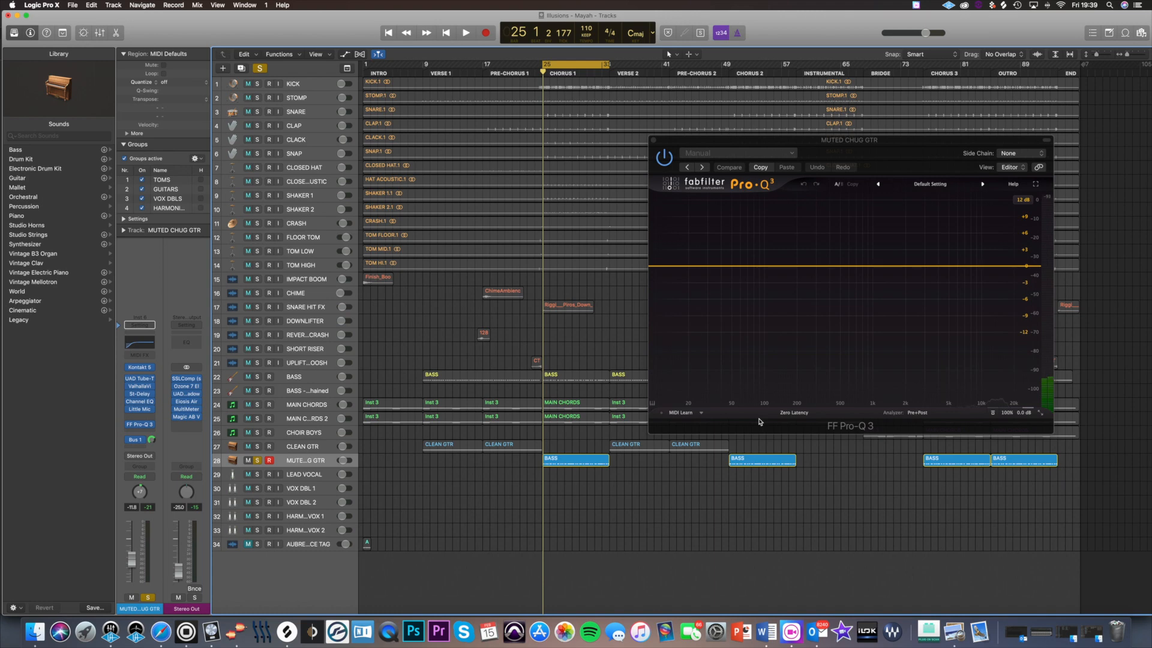
pyautogui.click(247, 83)
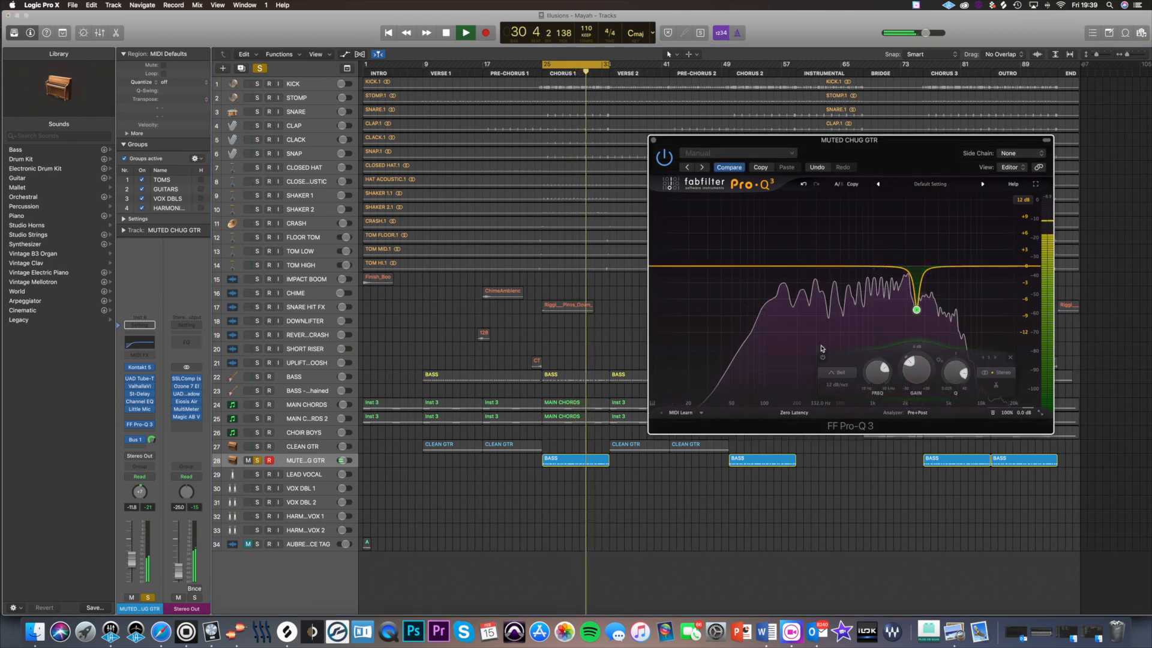
# - Add Pro-Q 3 bands near 151 Hz, 1.2 kHz and 3.1 kHz, adjusting each band's gain
pyautogui.click(465, 32)
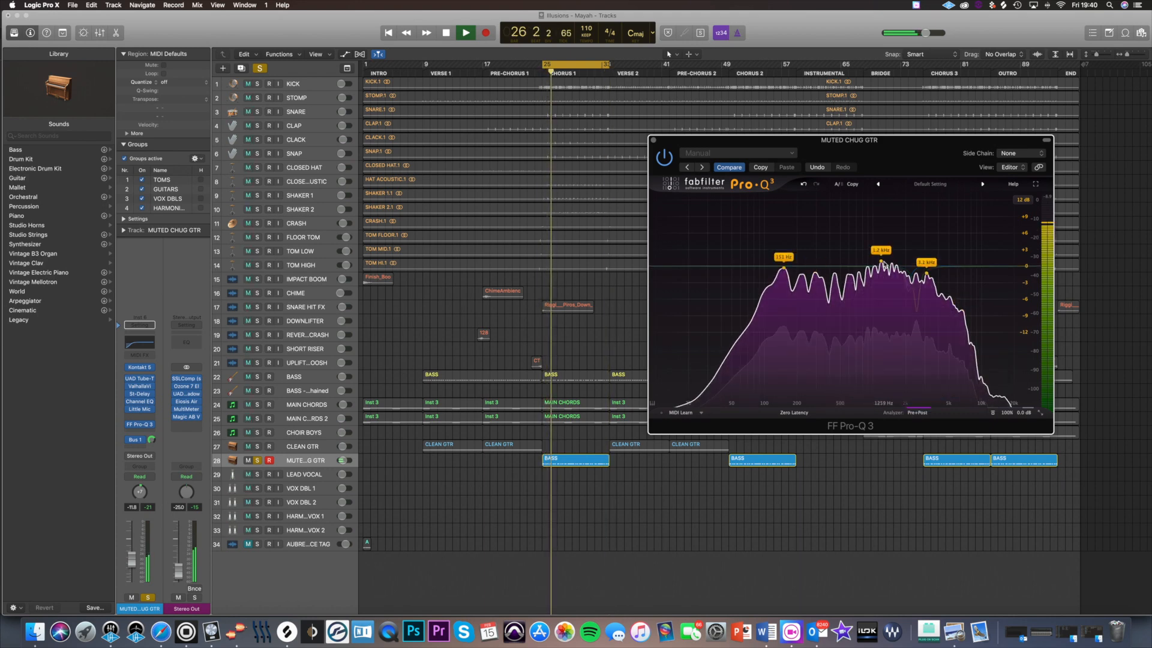
pyautogui.click(881, 283)
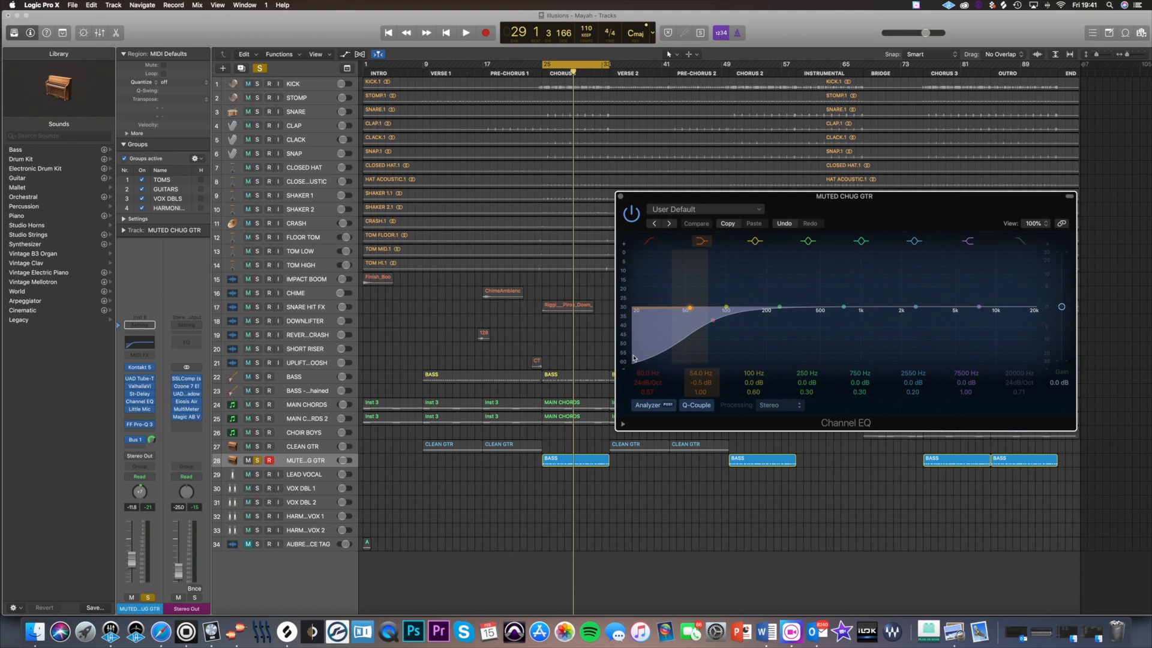
# - Enable the Channel EQ low-cut at 90 Hz, 24 dB/Oct, auditioning during playback
pyautogui.click(247, 83)
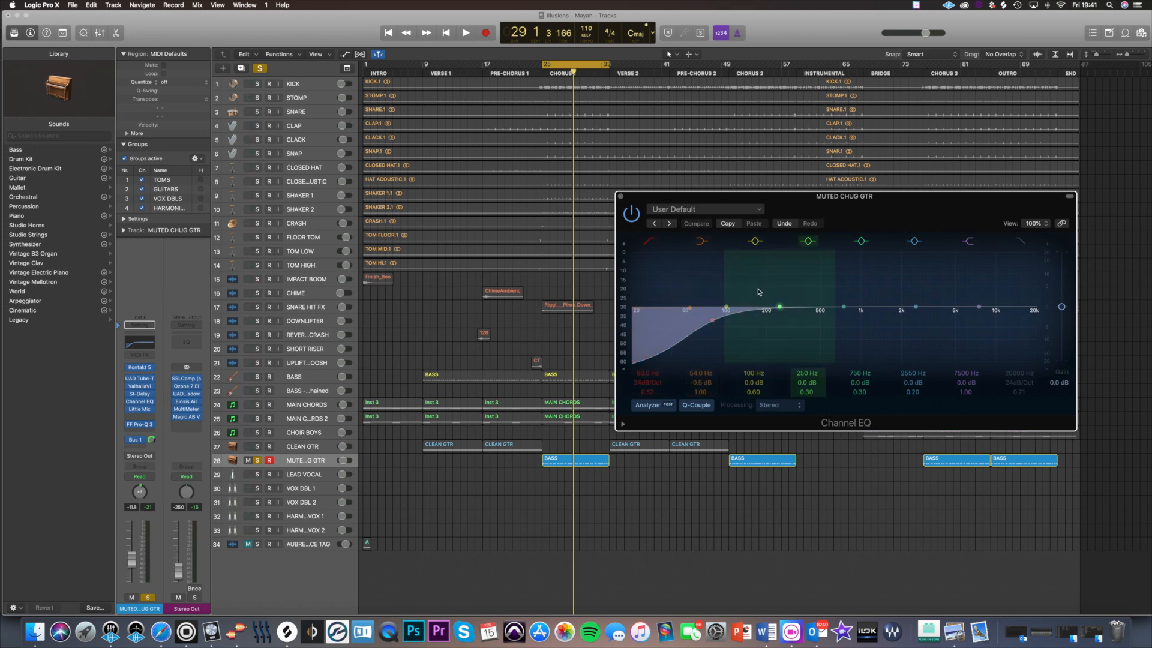
pyautogui.click(248, 83)
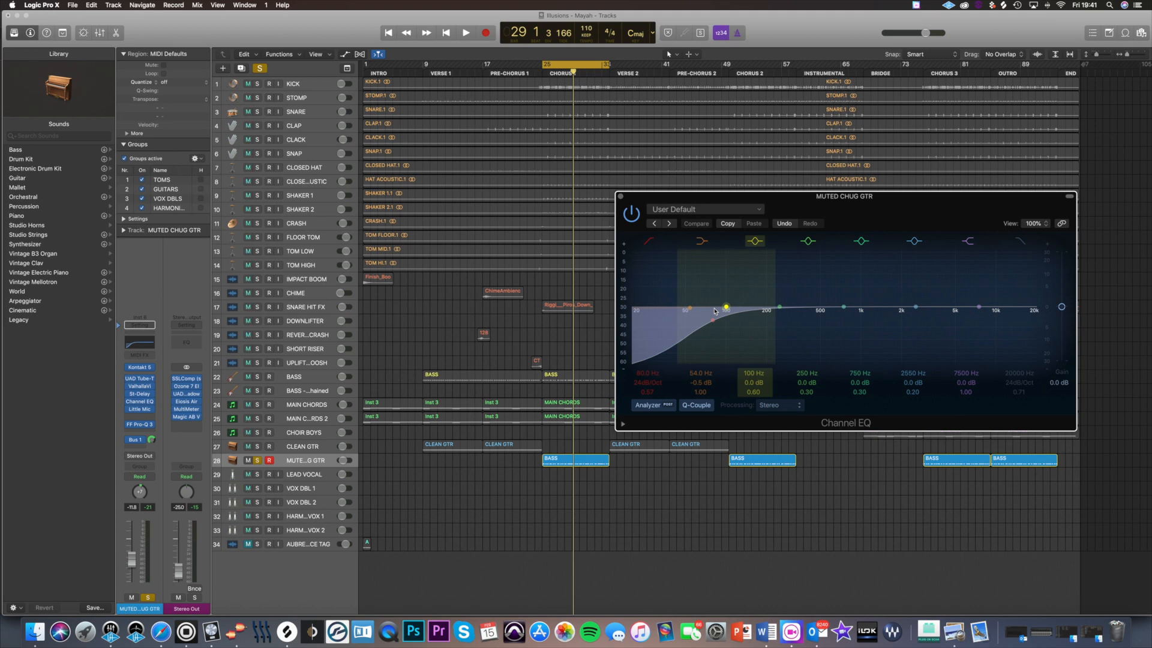
pyautogui.click(248, 83)
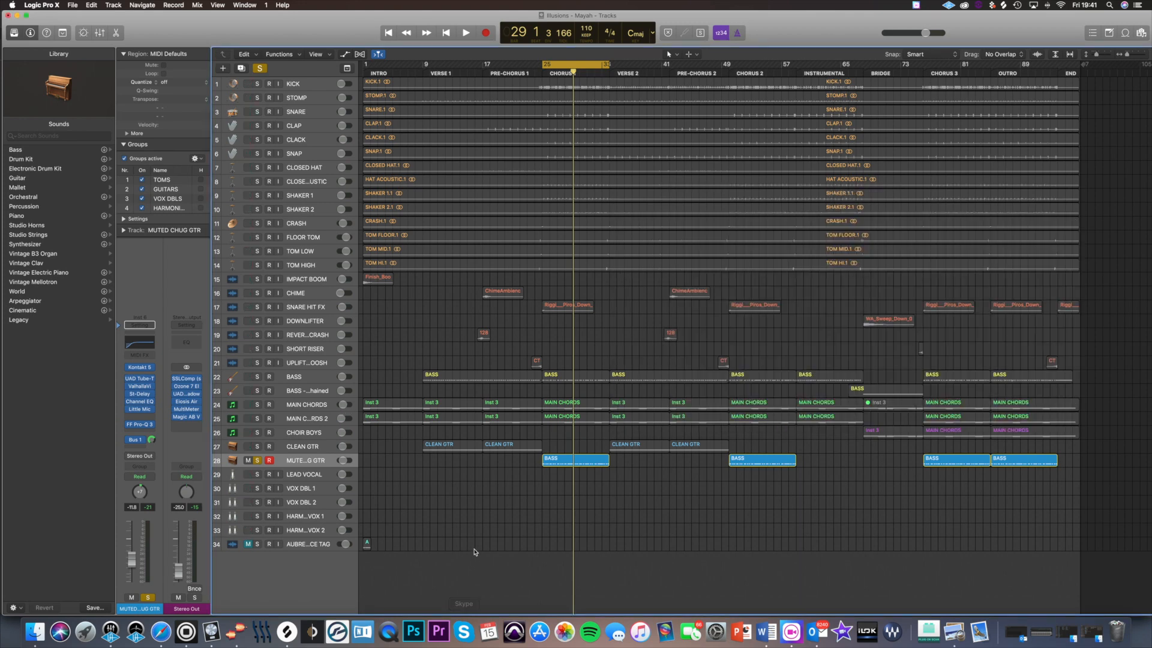
pyautogui.moveTo(449, 543)
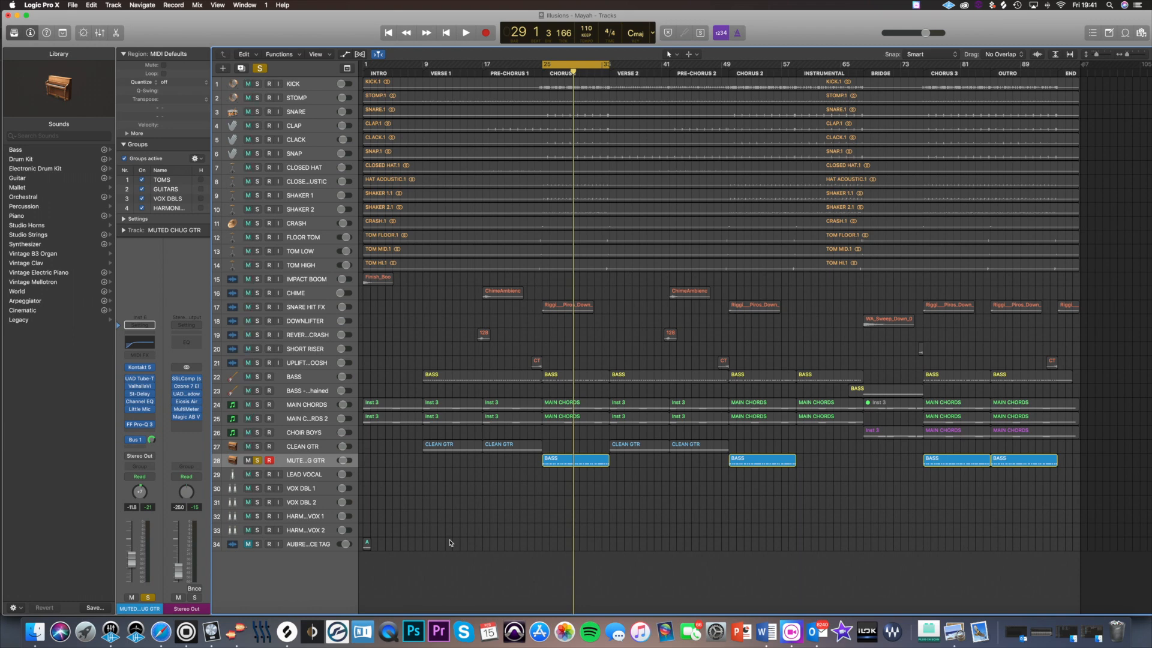
pyautogui.click(248, 82)
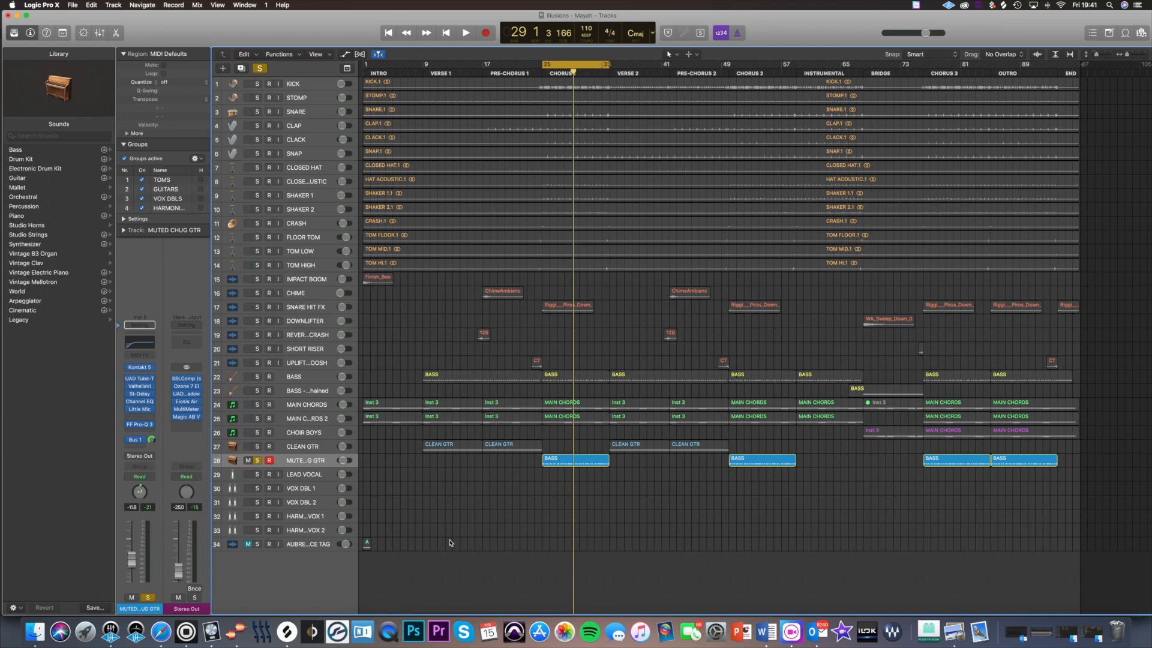